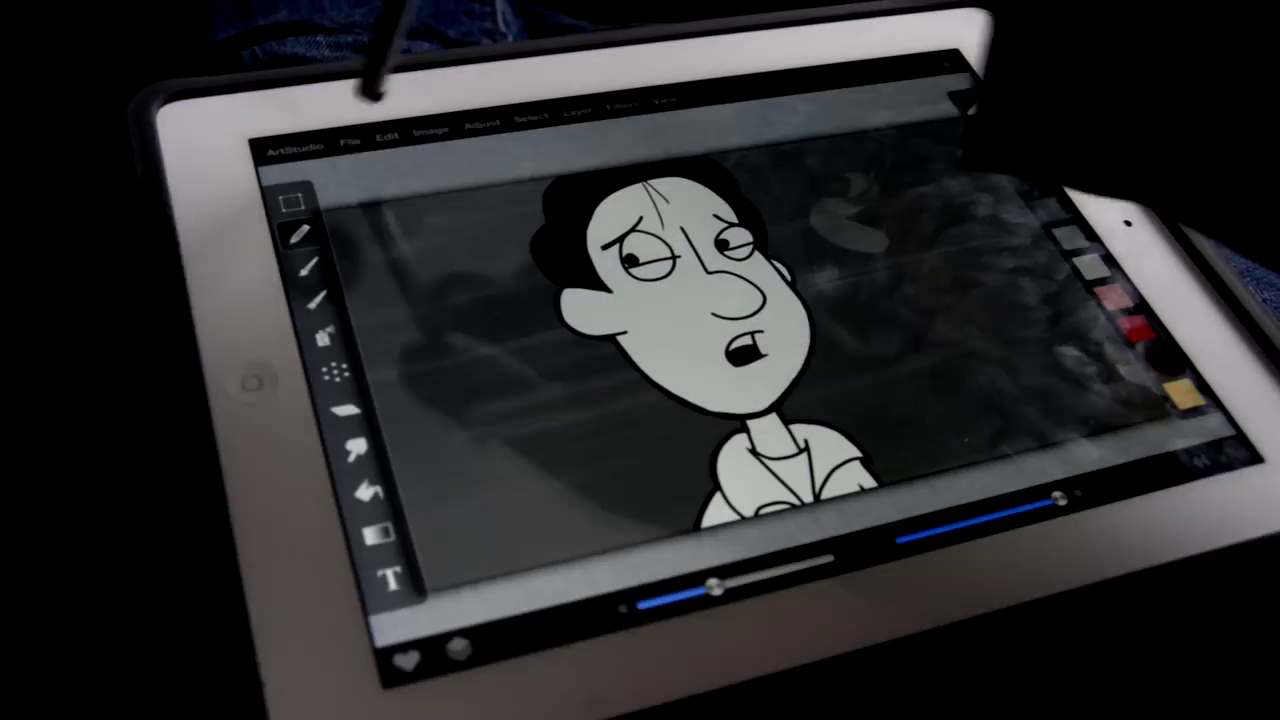
# Step: Bring up the File options for the finished grayscale worried-man cartoon, ready to export
pyautogui.click(351, 137)
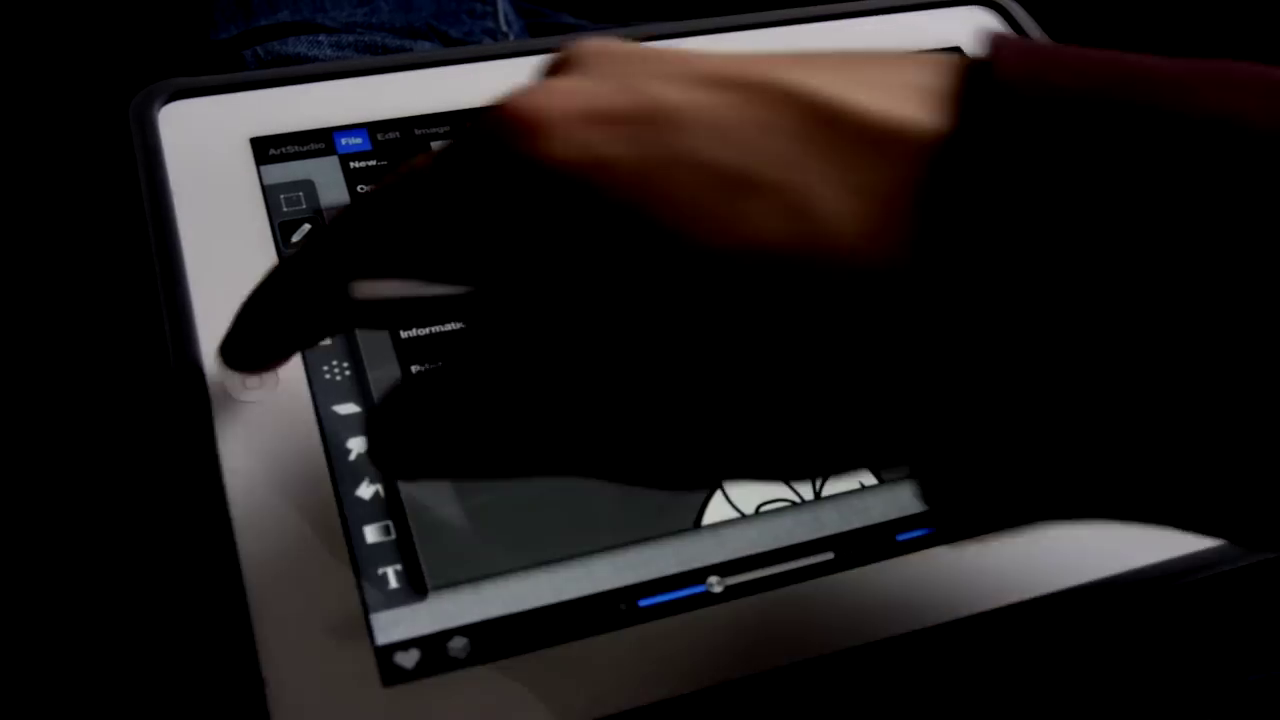